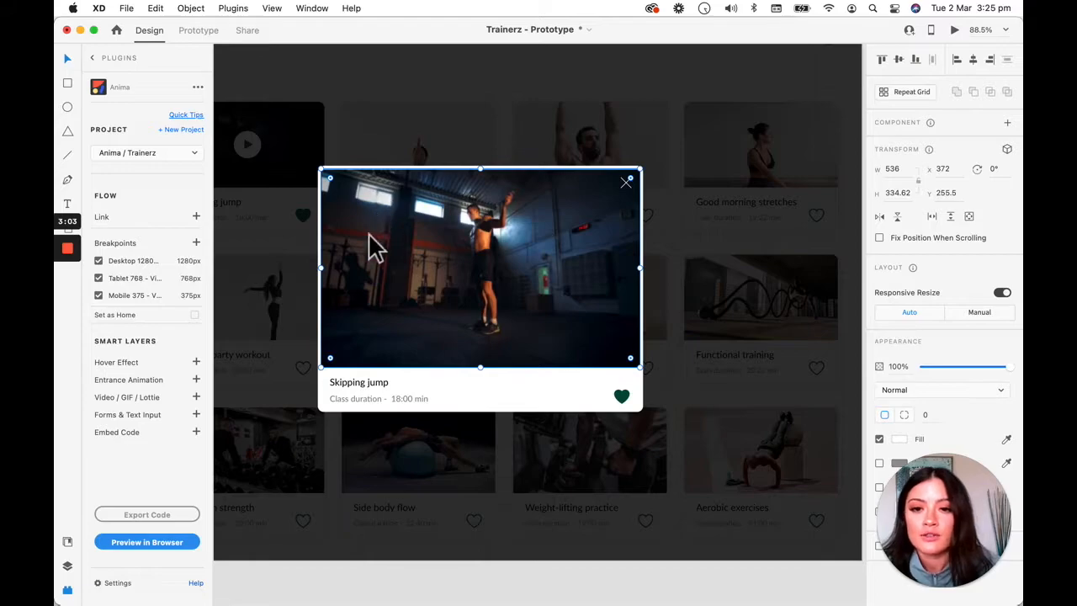
mouse_move(518, 303)
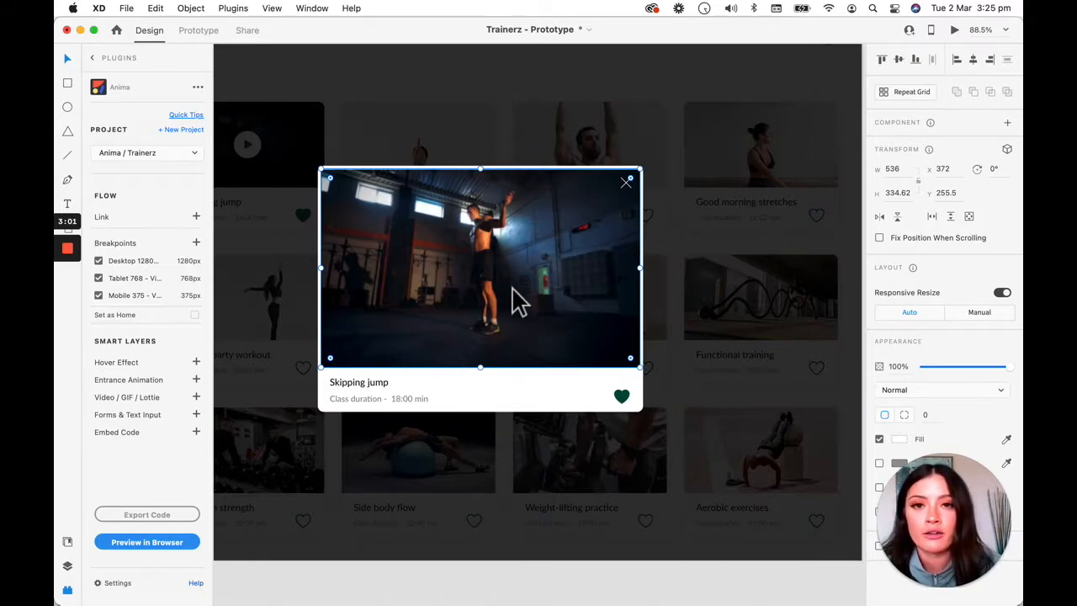
mouse_move(429, 271)
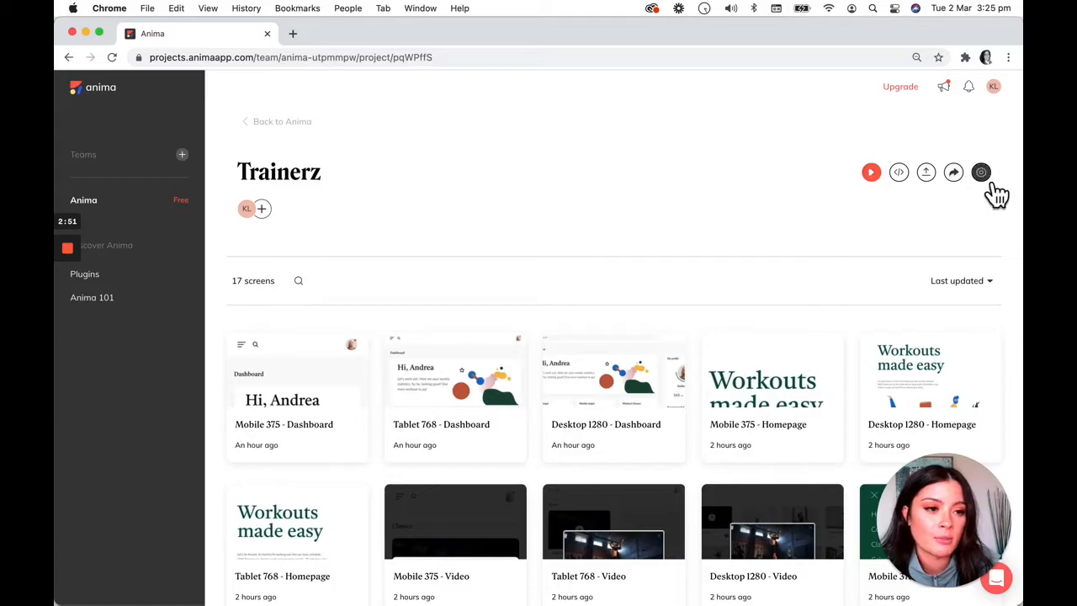
Step: Go to the Trainerz project's Files settings and start adding a media file
left_click(983, 171)
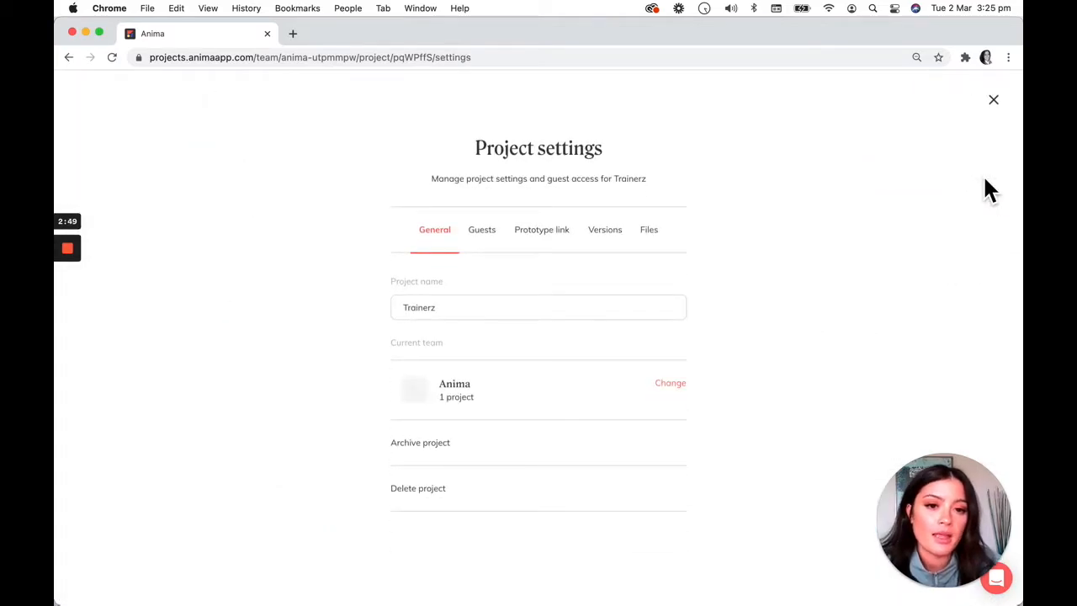
left_click(649, 229)
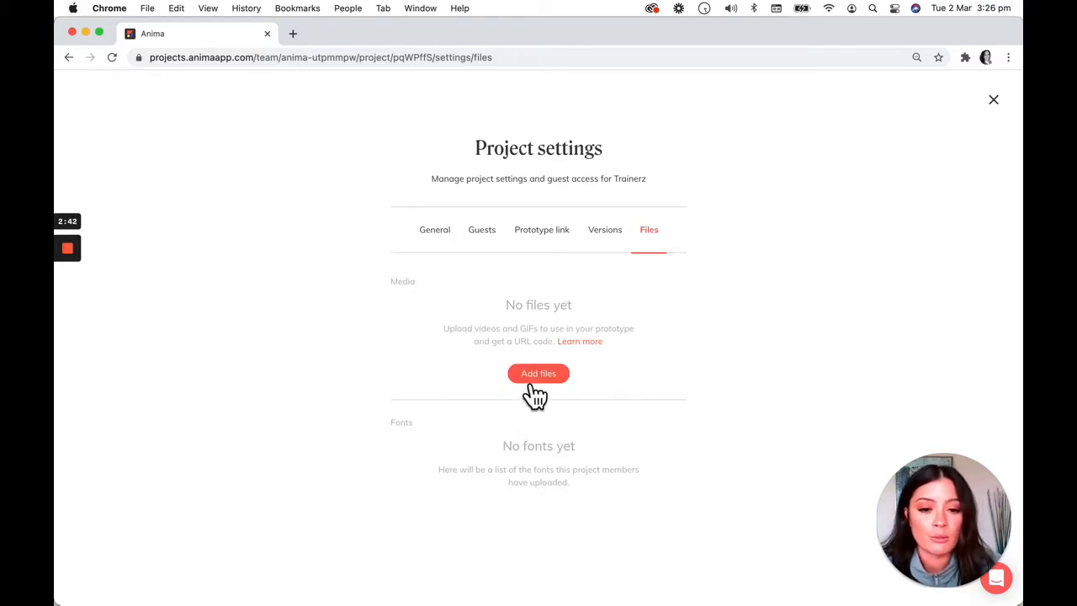
left_click(538, 374)
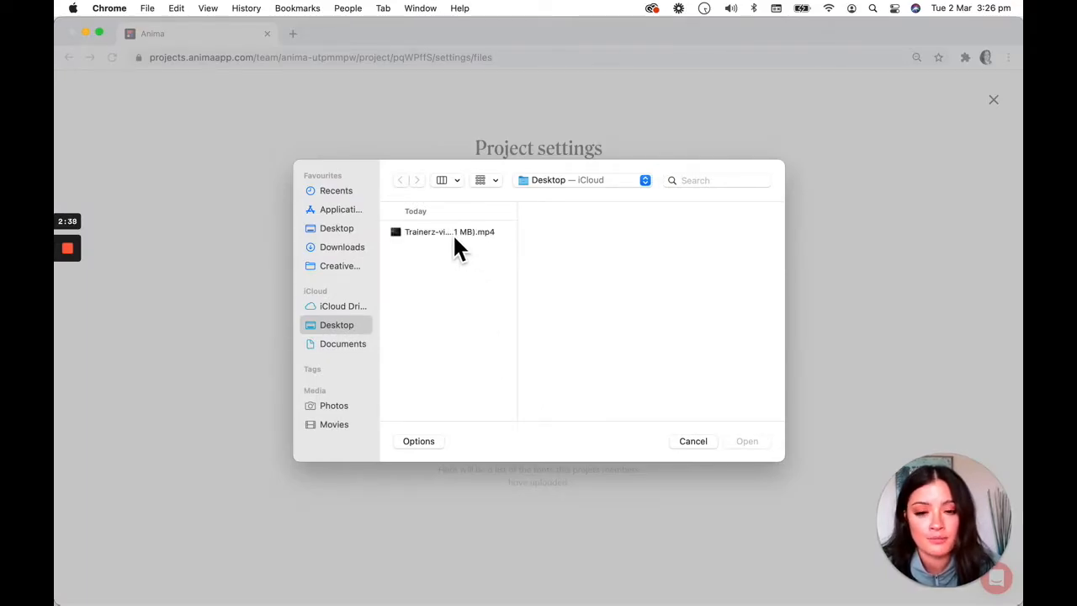
Step: Upload Trainerz-video (3.1 MB).mp4 to the project's media files
left_click(447, 233)
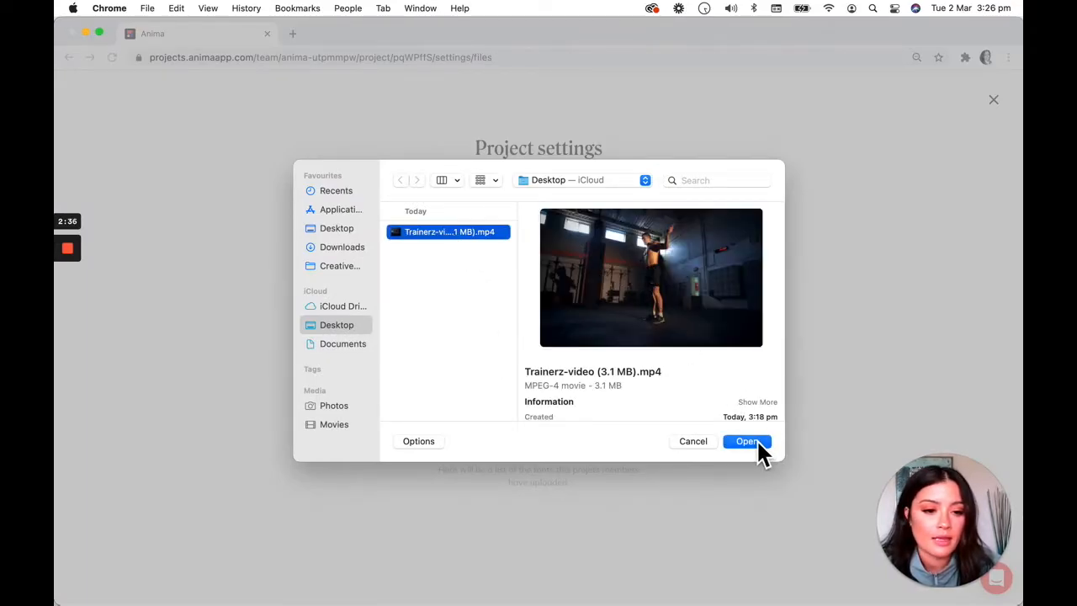
left_click(747, 441)
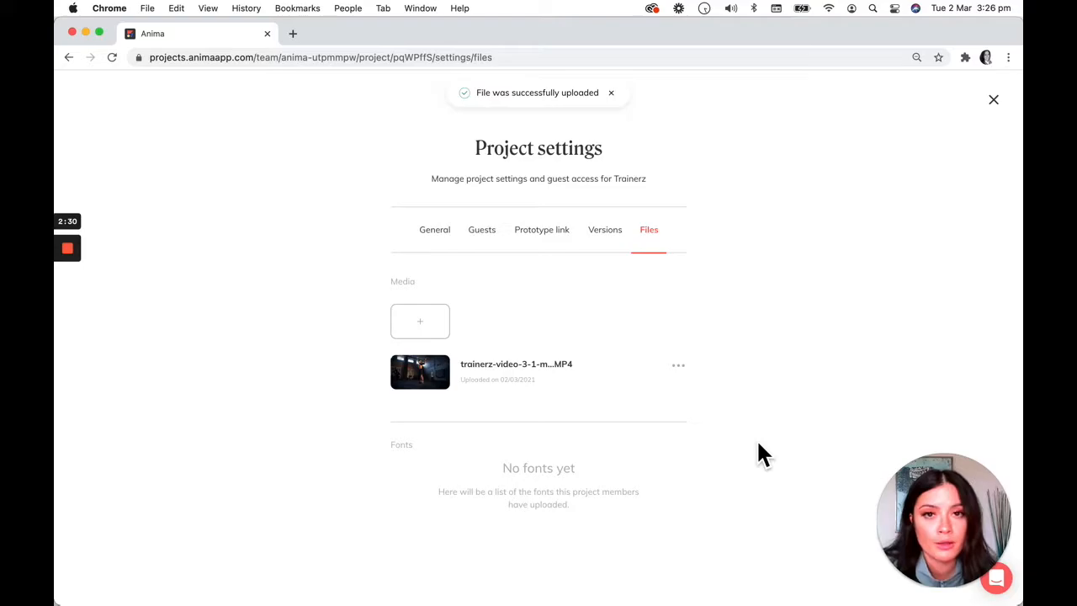
mouse_move(444, 387)
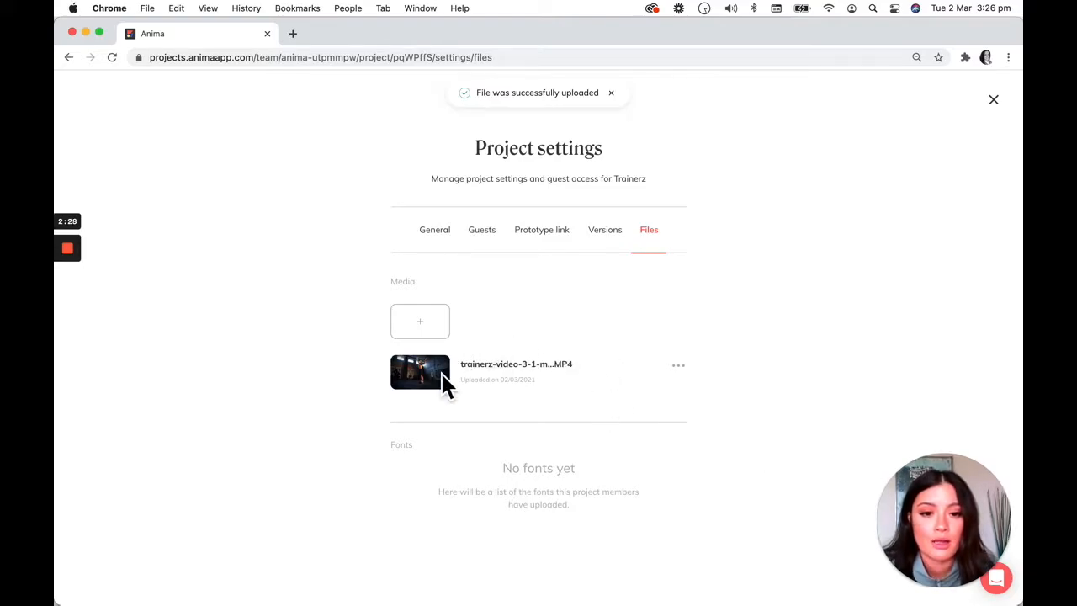
Step: Copy the uploaded Trainerz video's URL from its three-dot menu
left_click(678, 365)
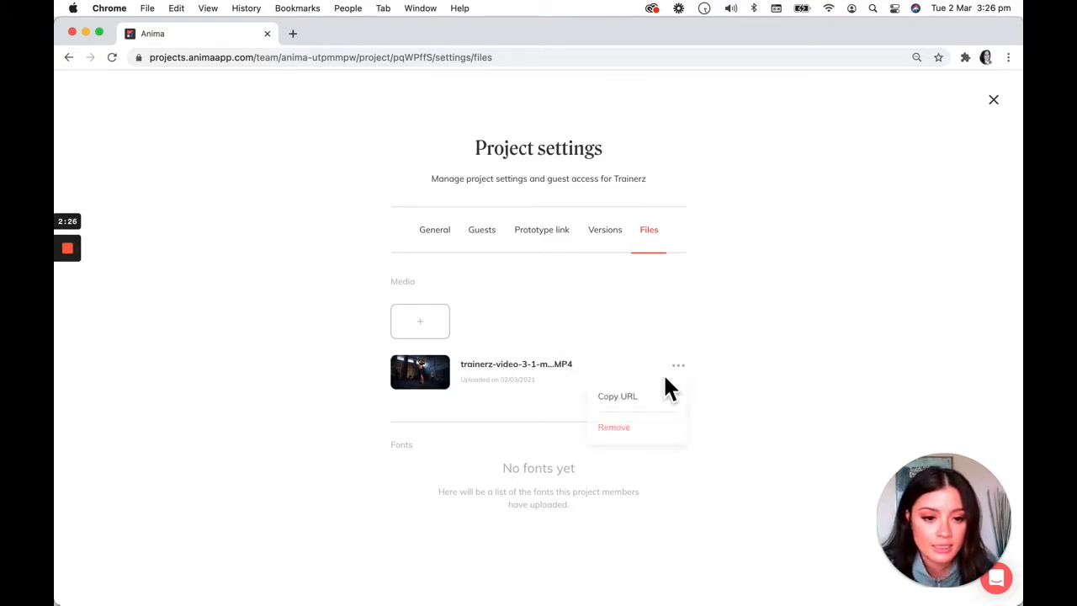
left_click(616, 397)
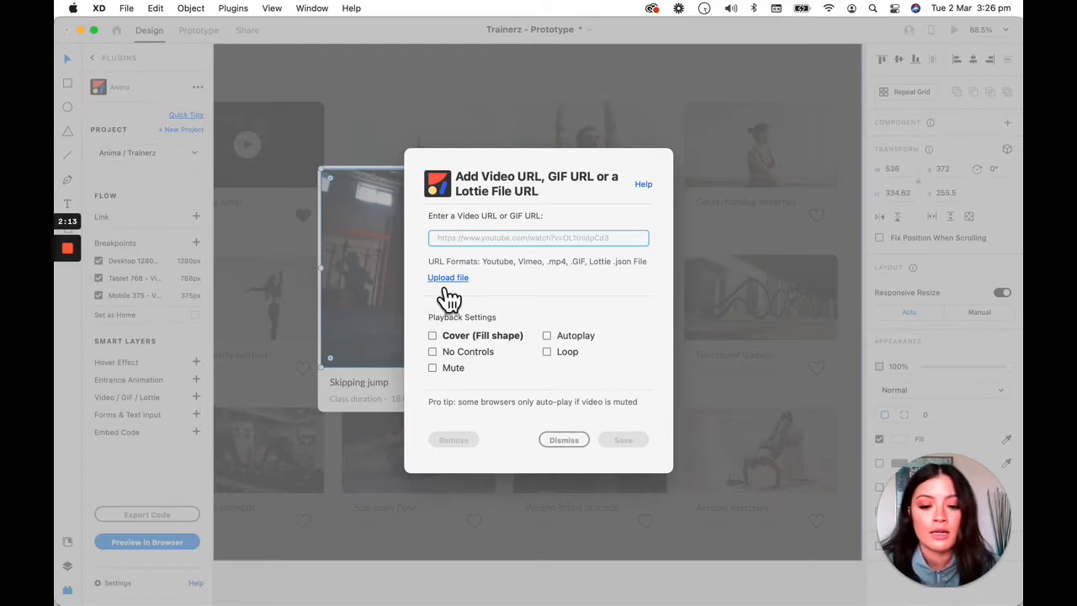
Step: Paste the video URL with Cover, No Controls, Mute, Autoplay and Loop enabled, and save it to the card
left_click(447, 276)
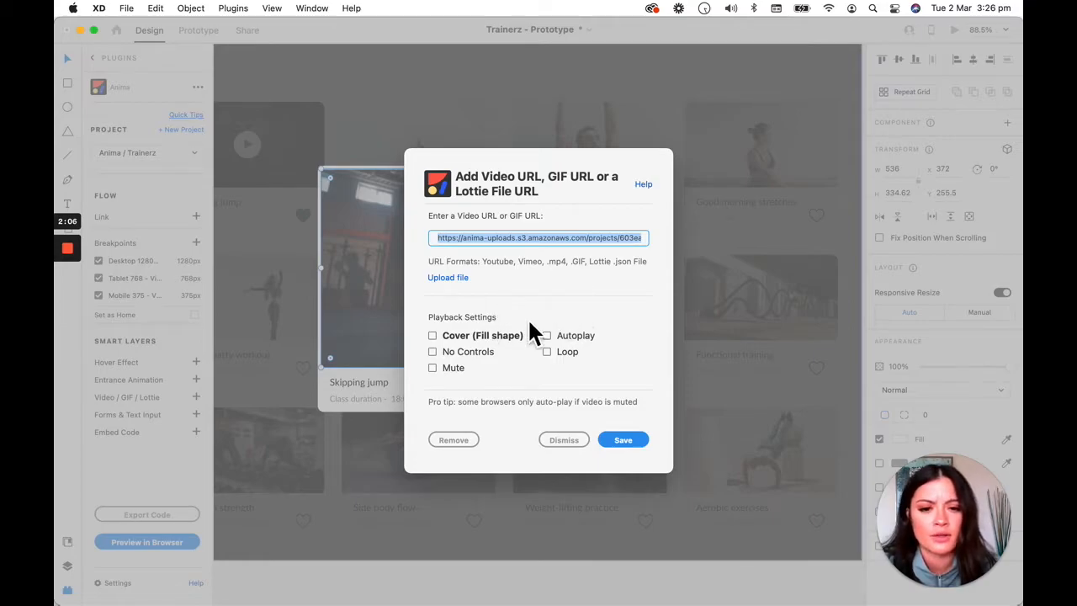
left_click(432, 335)
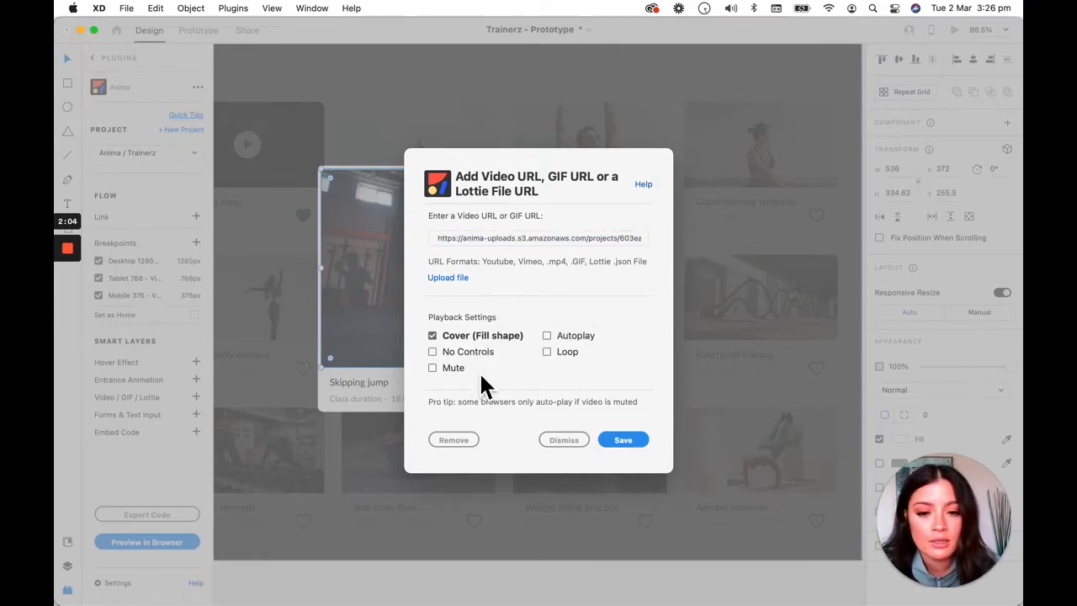
left_click(433, 351)
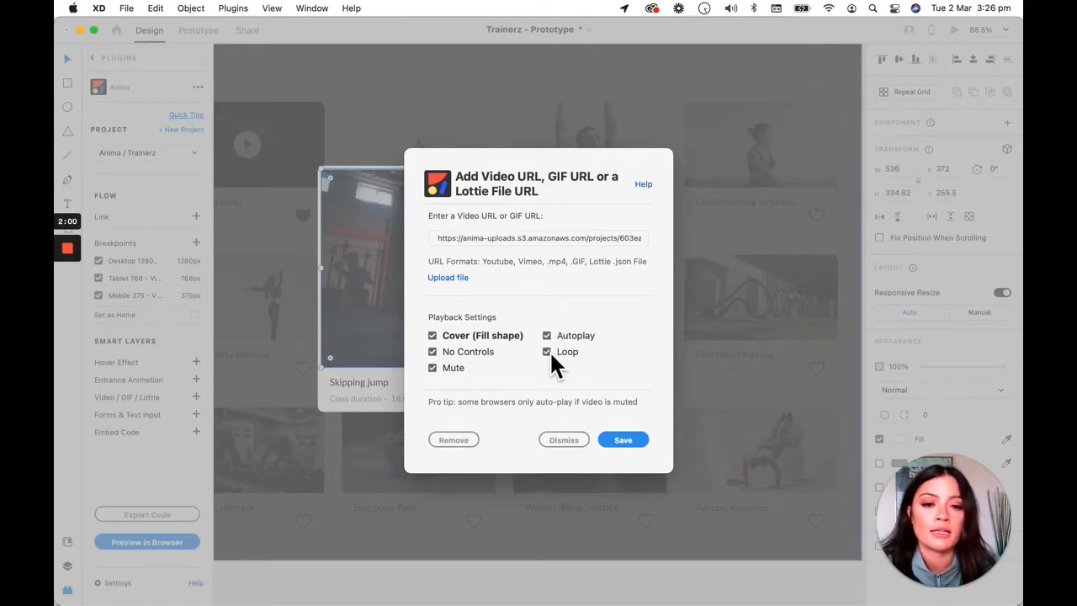
mouse_move(623, 439)
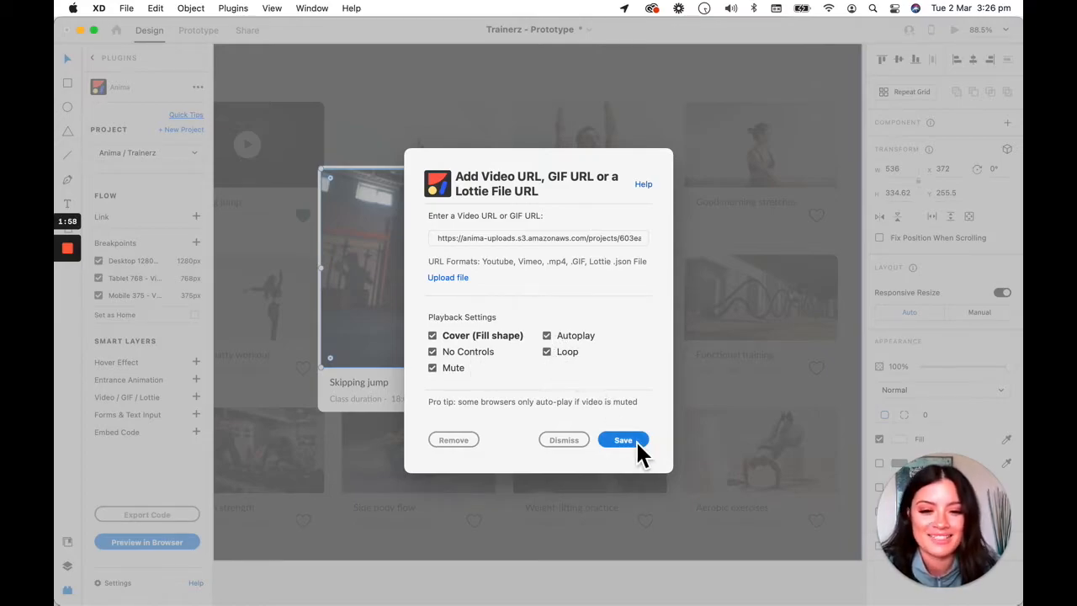
left_click(622, 439)
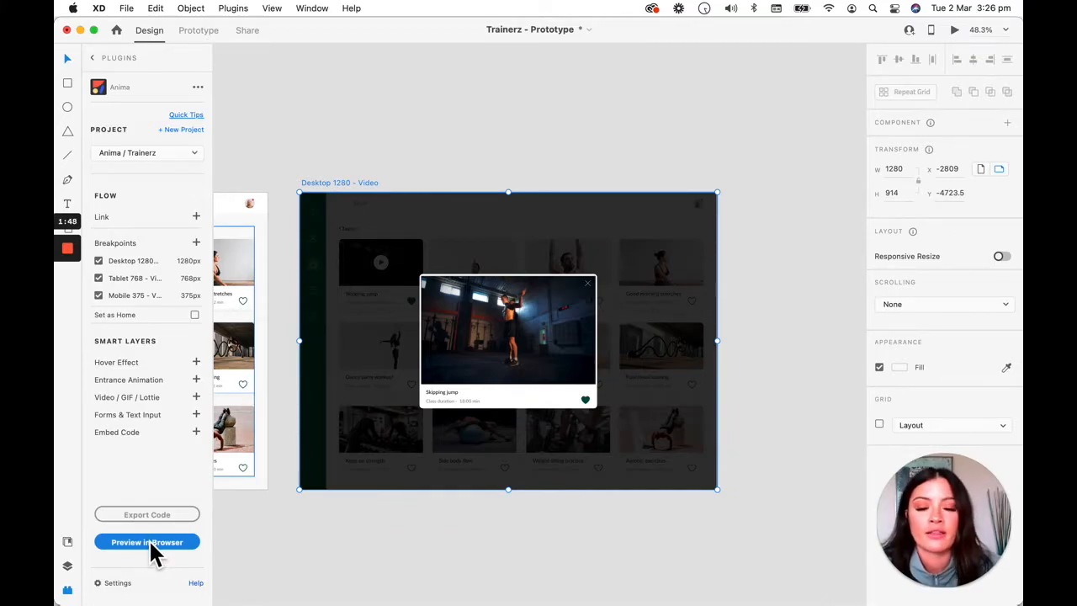
Step: Preview the Desktop 1280 - Video artboard in the browser through Anima
left_click(147, 542)
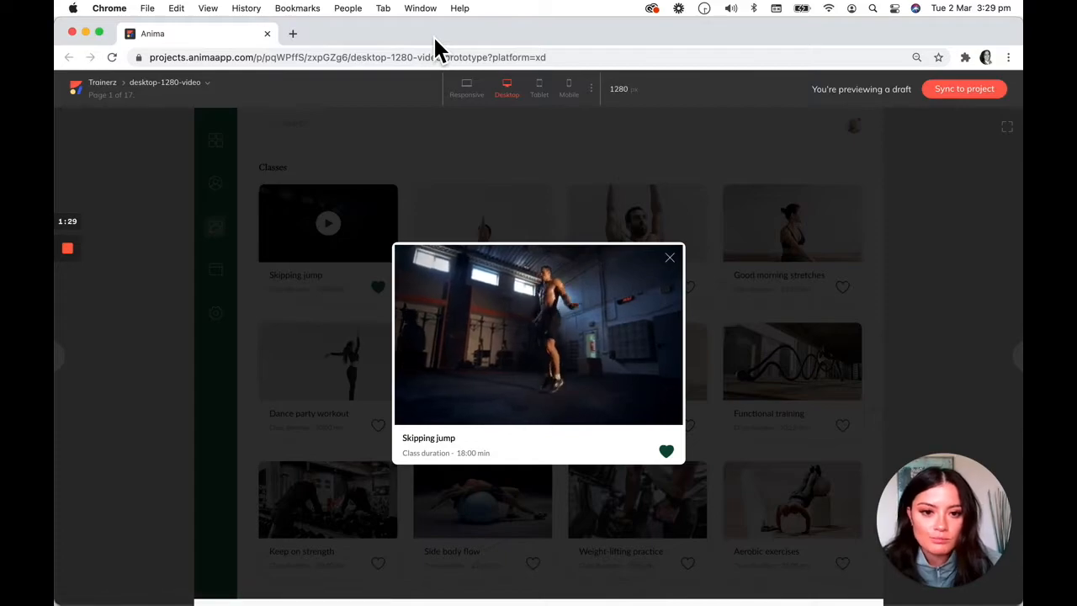
mouse_move(491, 394)
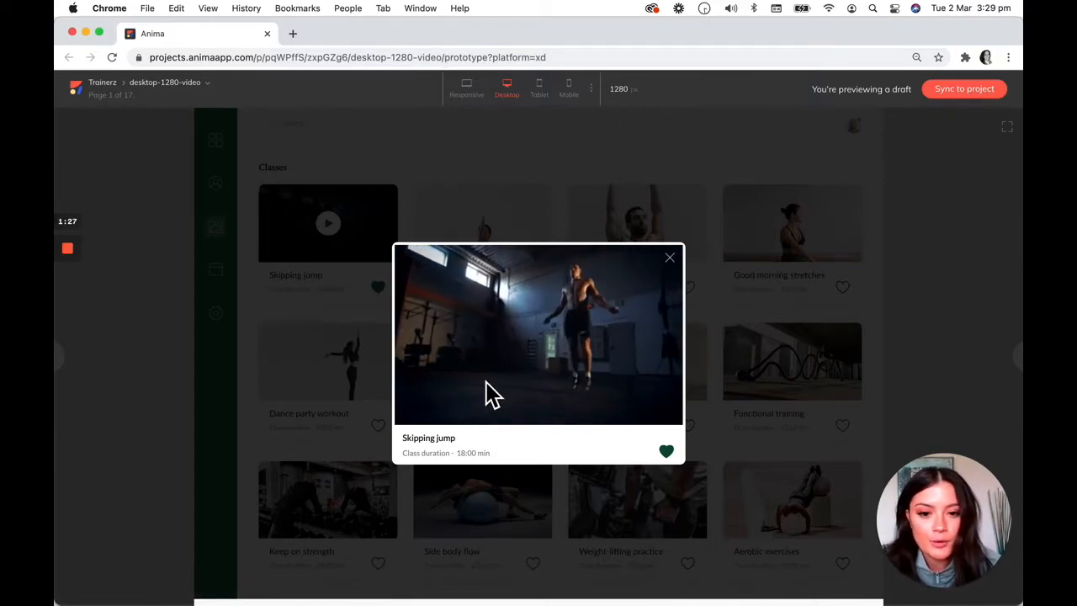
mouse_move(388, 418)
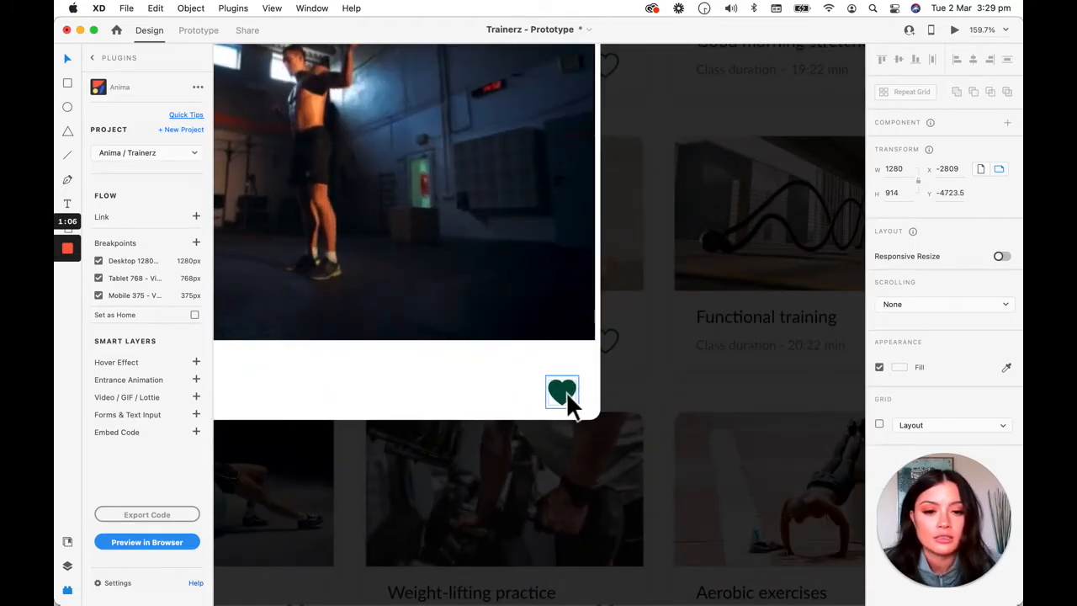
Step: Add a Grow hover effect to the Skipping jump card's heart icon
left_click(560, 392)
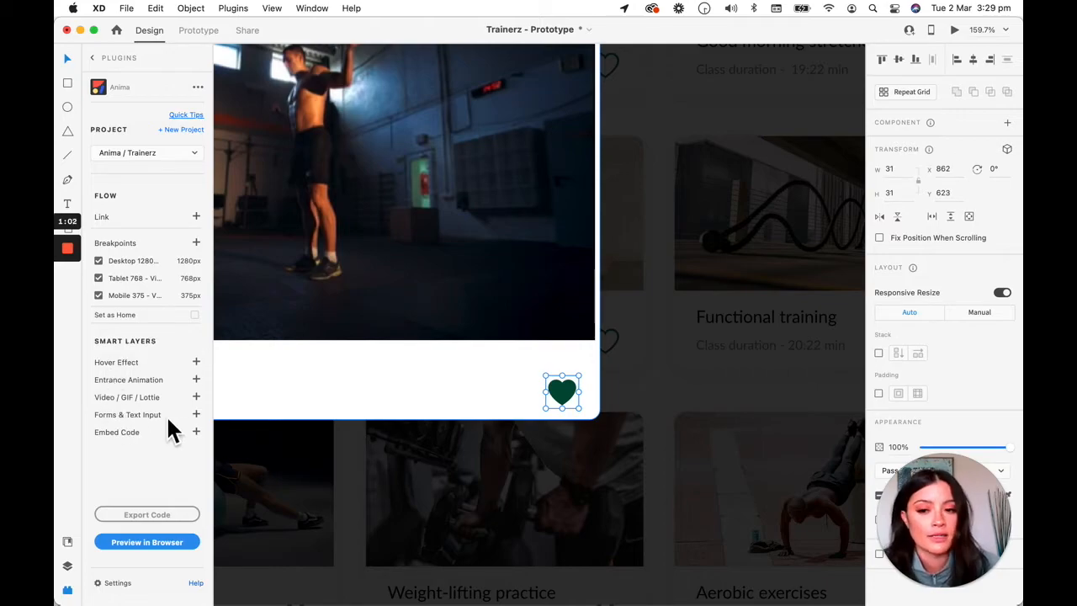
left_click(195, 362)
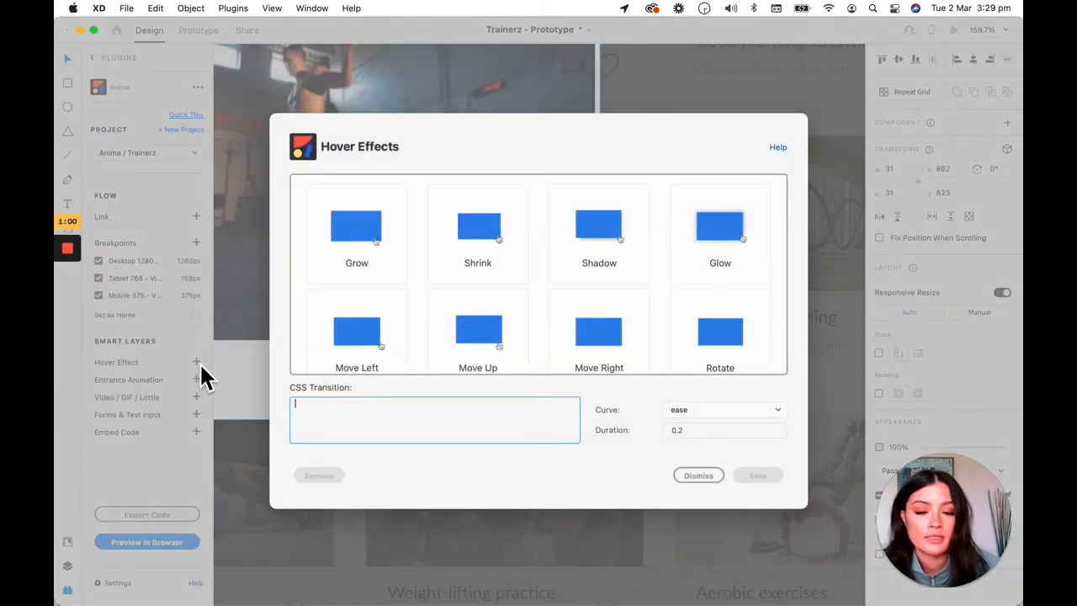
left_click(357, 232)
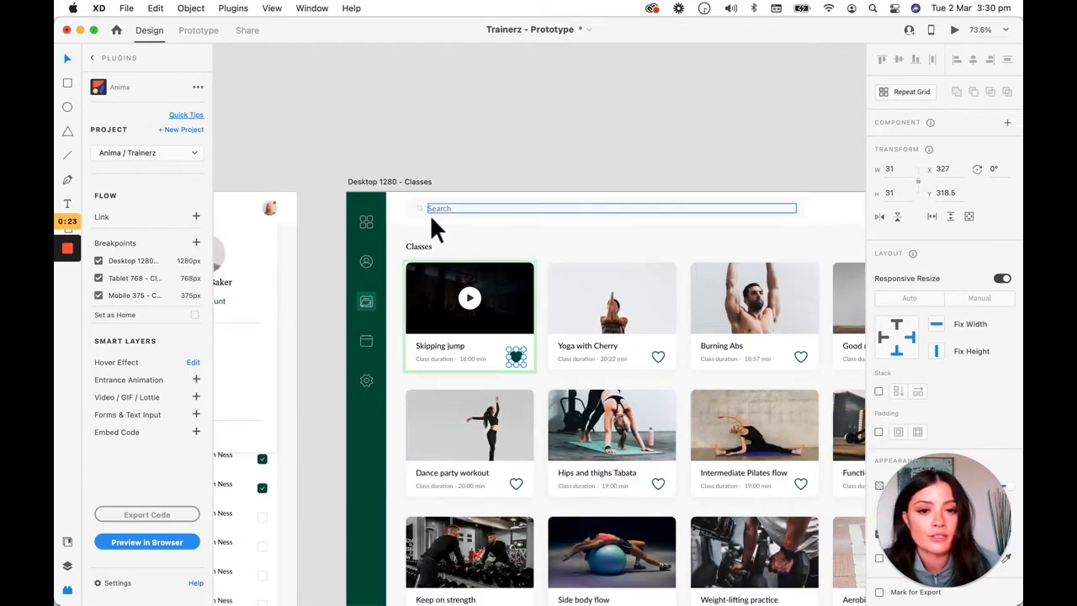
mouse_move(445, 222)
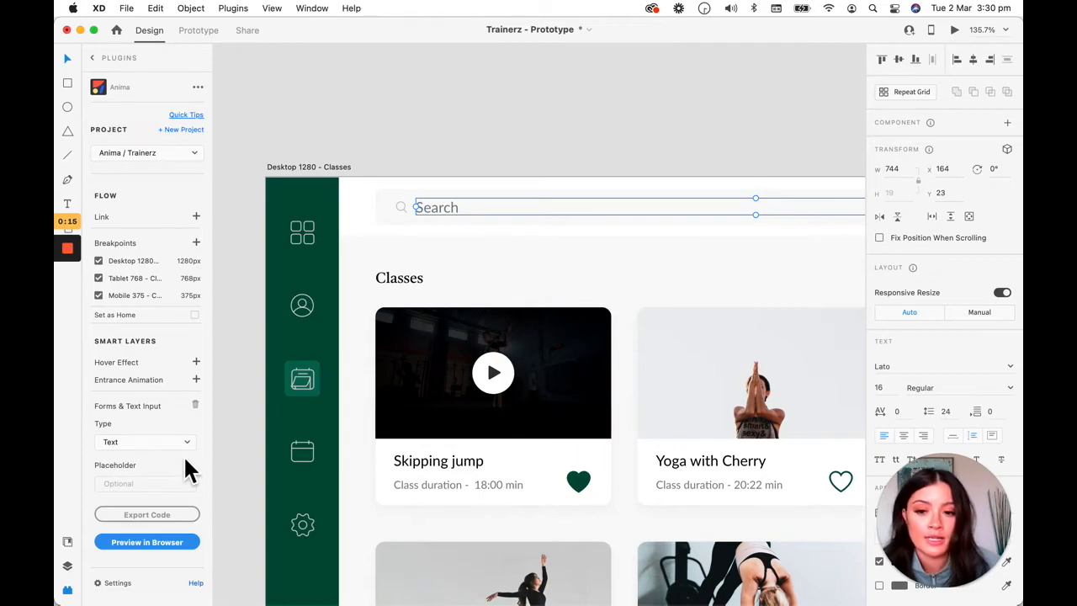
Step: Turn the Classes screen's Search text into a Forms & Text Input text field
left_click(195, 397)
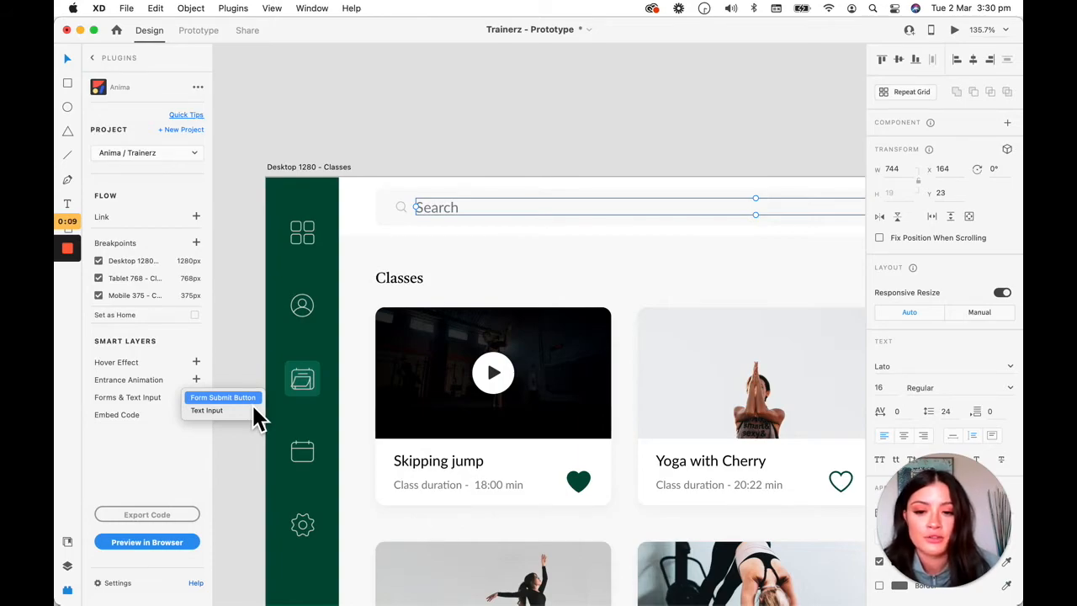
mouse_move(205, 410)
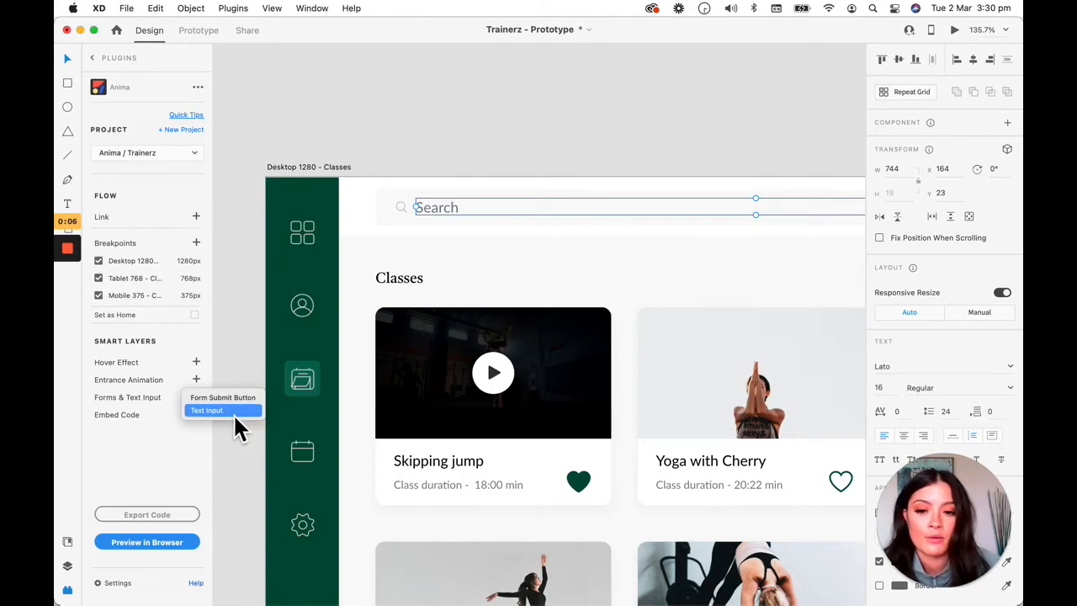
left_click(207, 411)
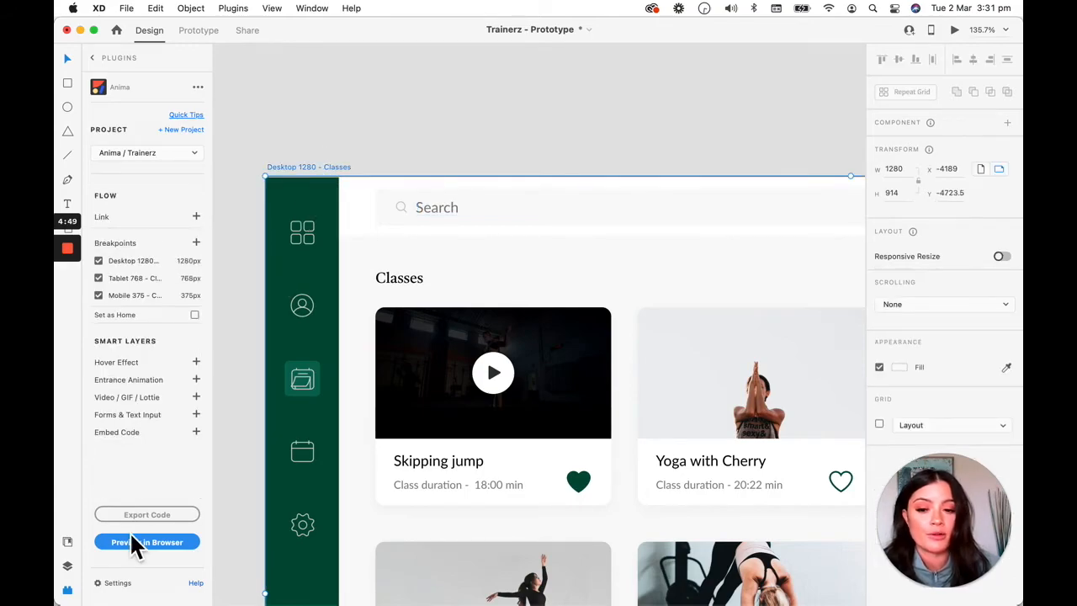
Step: Preview the Classes artboard as an Anima draft in Chrome
left_click(146, 542)
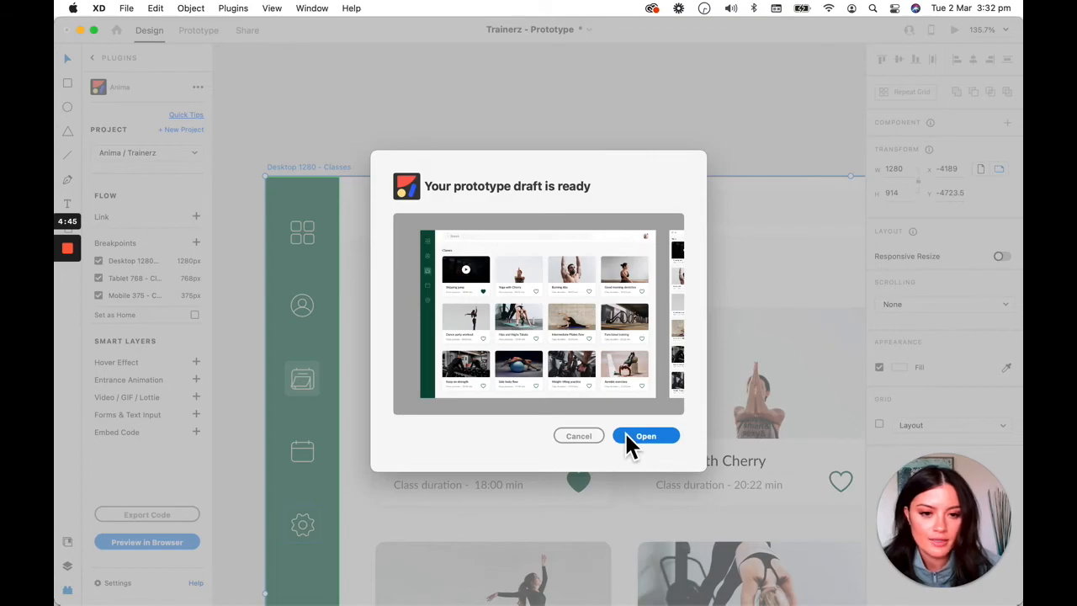
left_click(646, 434)
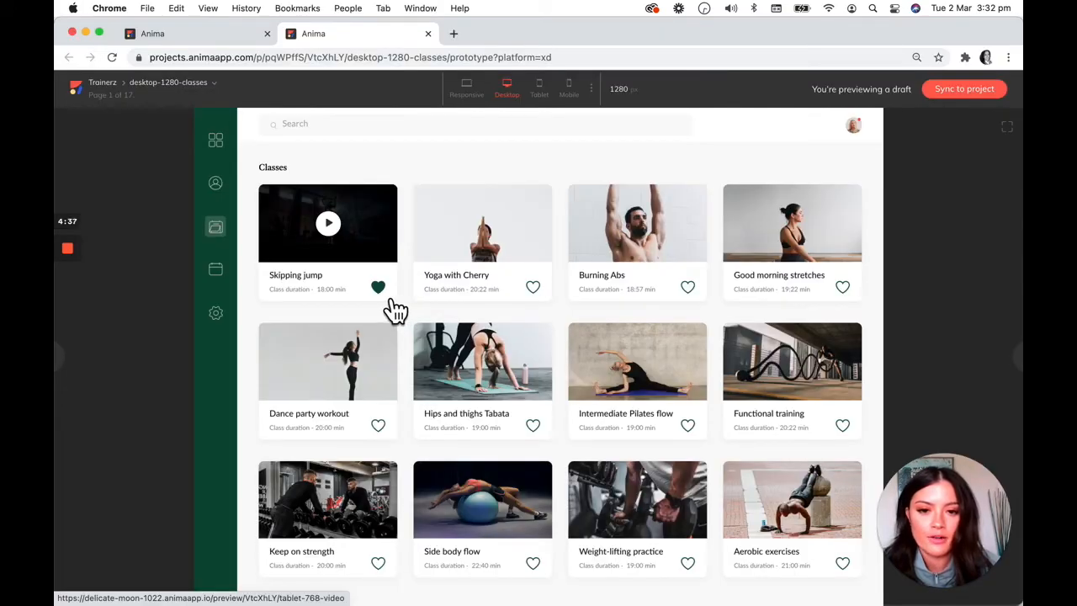
Step: Open and close the Skipping jump video pop-up, then type 'Workout clas' into the search field
left_click(326, 222)
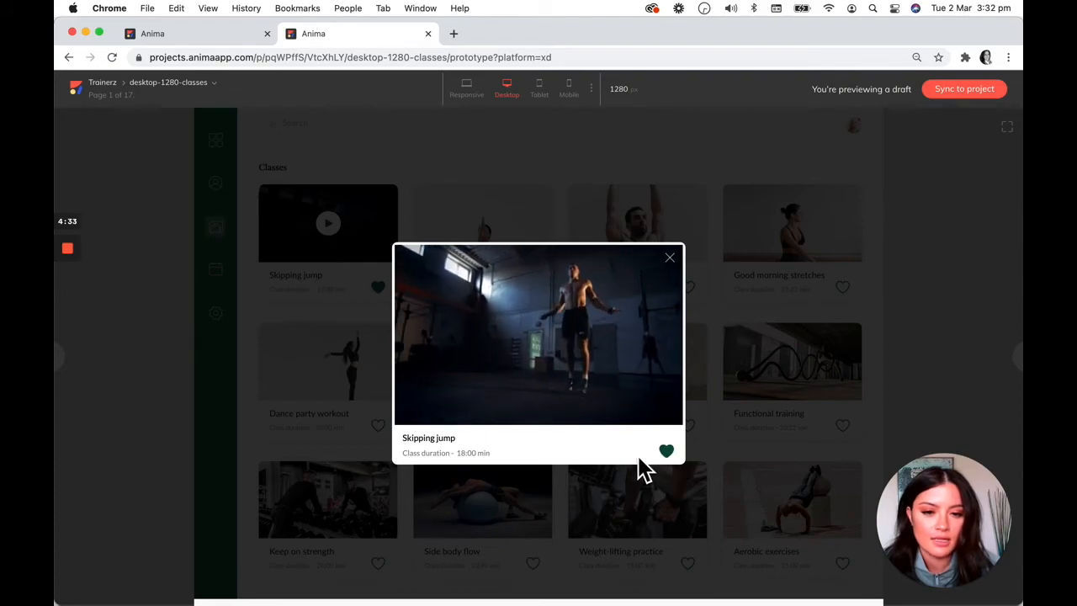
left_click(670, 257)
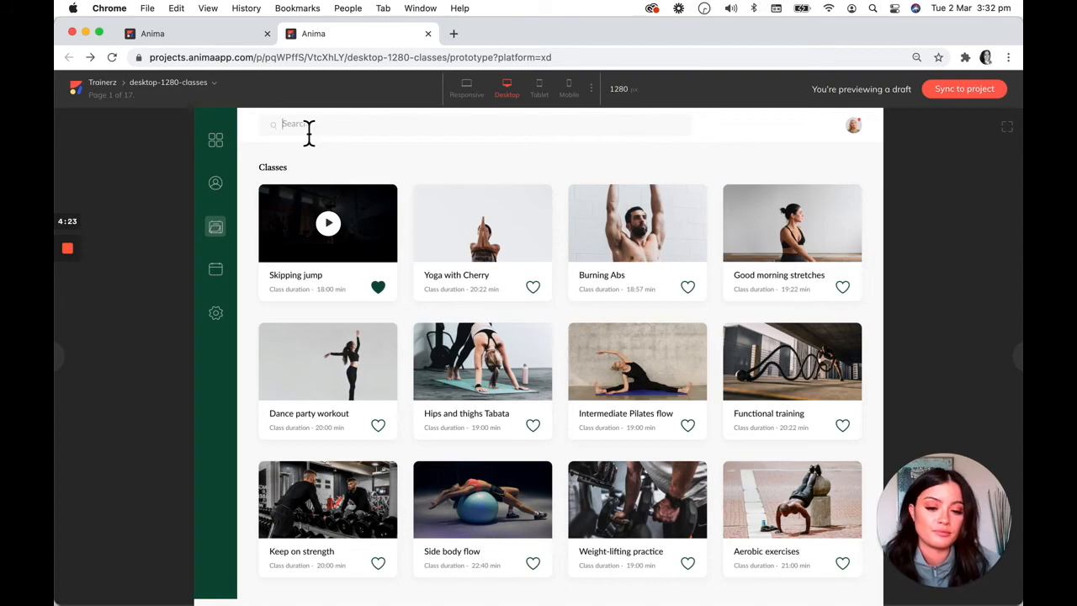
type("Workout clas")
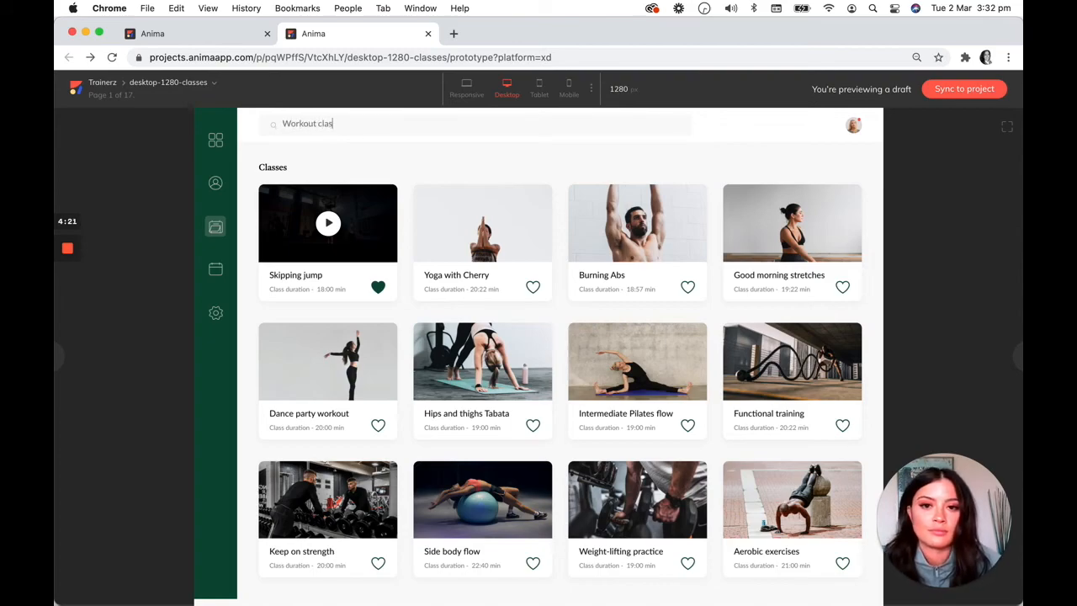